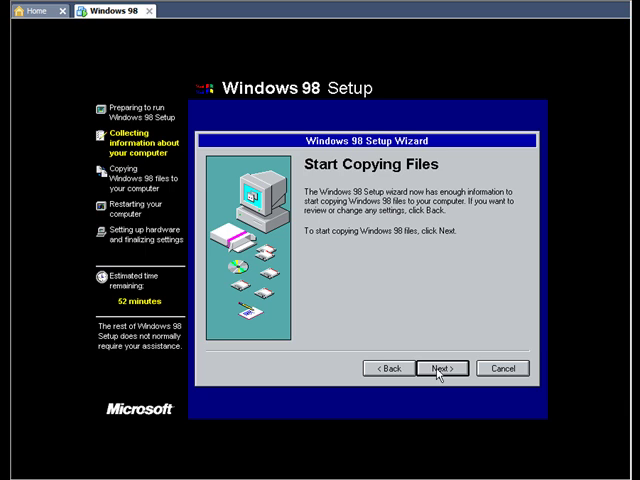
Continue from the Start Copying Files page so Setup begins copying Windows 98 files
click(440, 368)
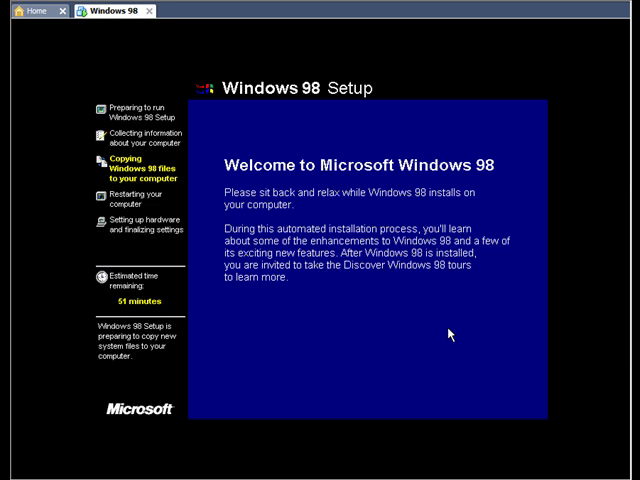
mouse_move(150, 336)
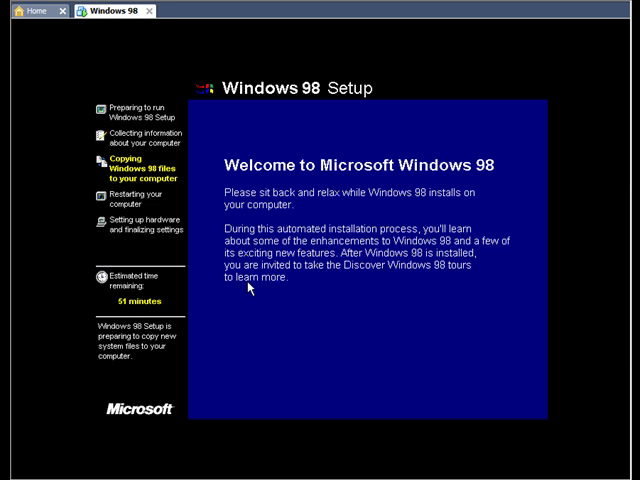
mouse_move(250, 292)
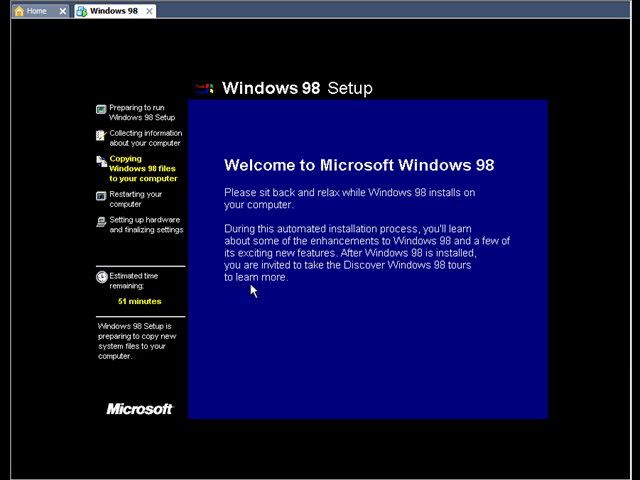
mouse_move(256, 296)
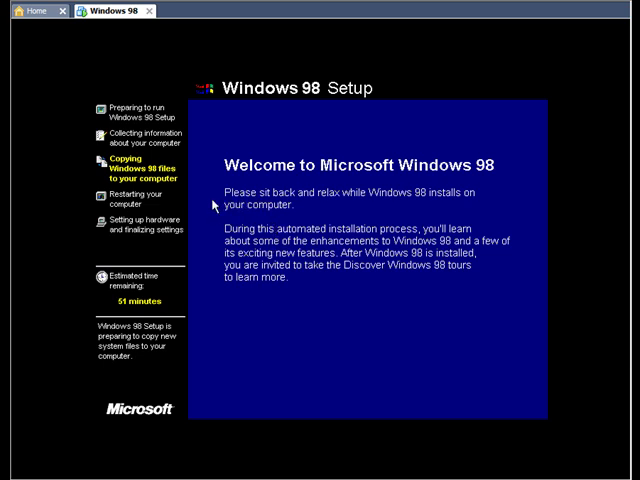
mouse_move(188, 214)
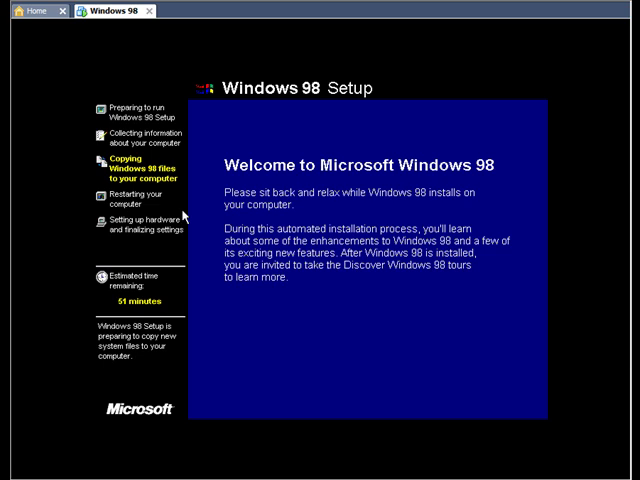
mouse_move(184, 216)
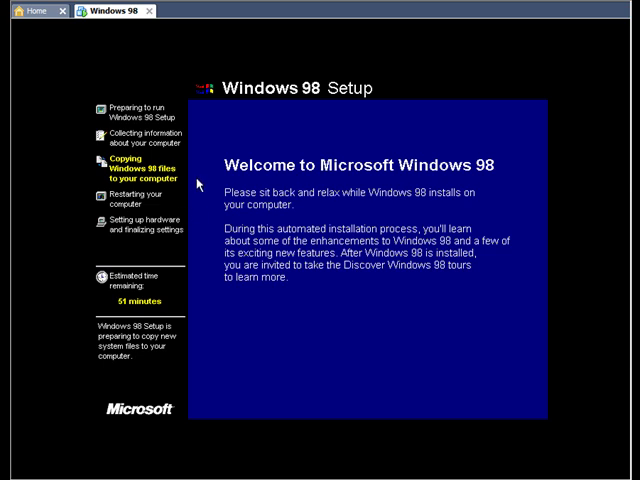
mouse_move(96, 82)
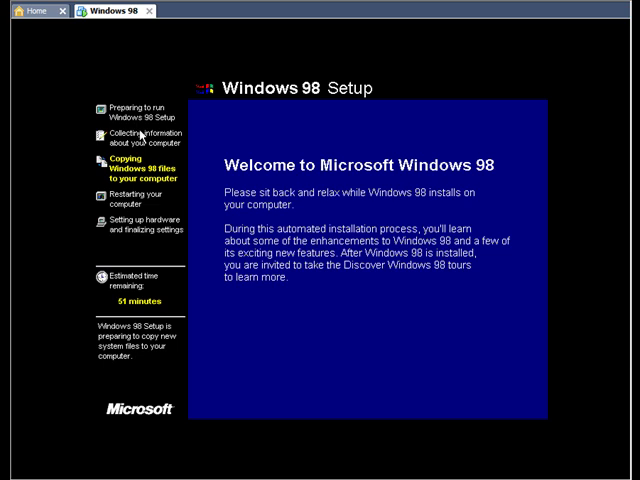
mouse_move(150, 144)
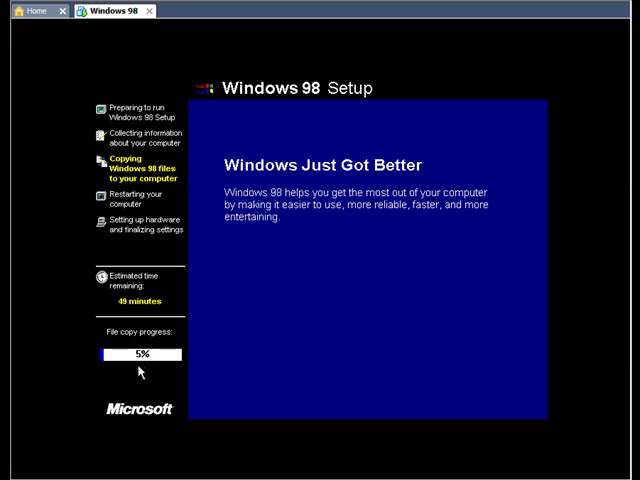
mouse_move(150, 368)
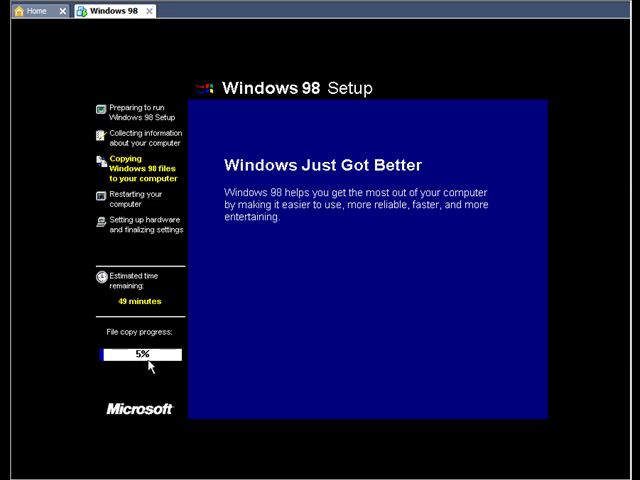
mouse_move(146, 368)
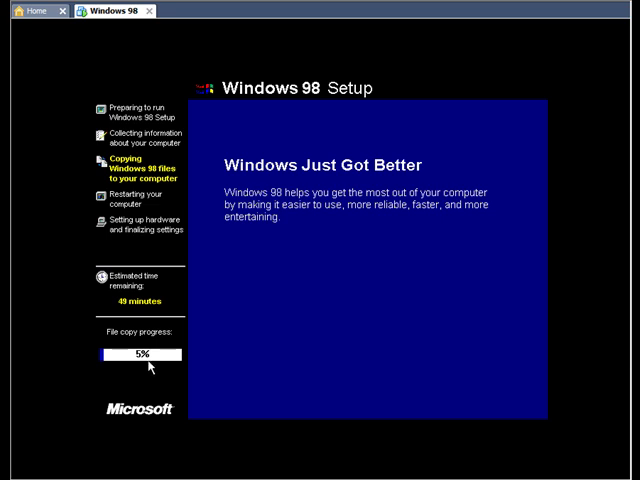
mouse_move(164, 358)
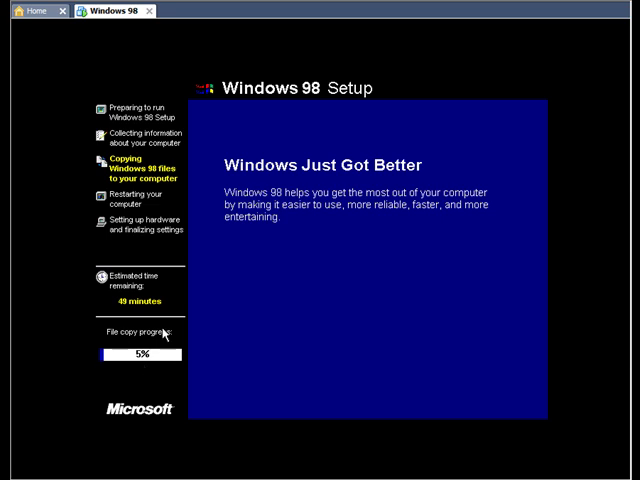
mouse_move(172, 372)
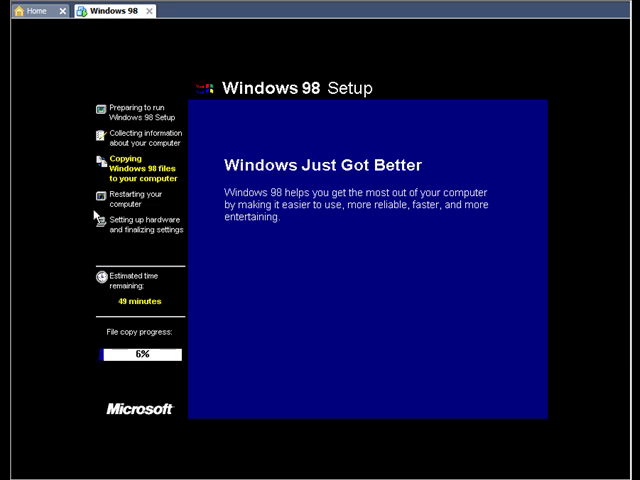
mouse_move(96, 84)
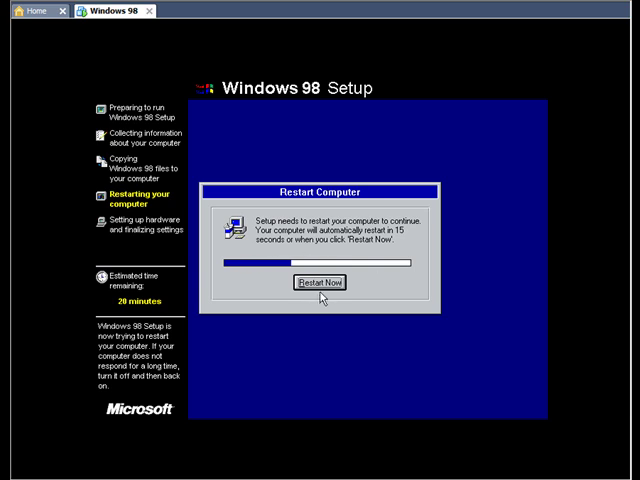
Choose Restart Now in the Restart Computer dialog to continue installation
click(320, 282)
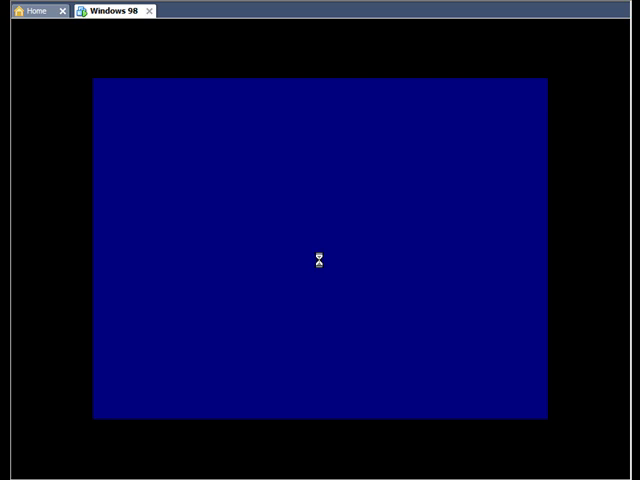
mouse_move(162, 280)
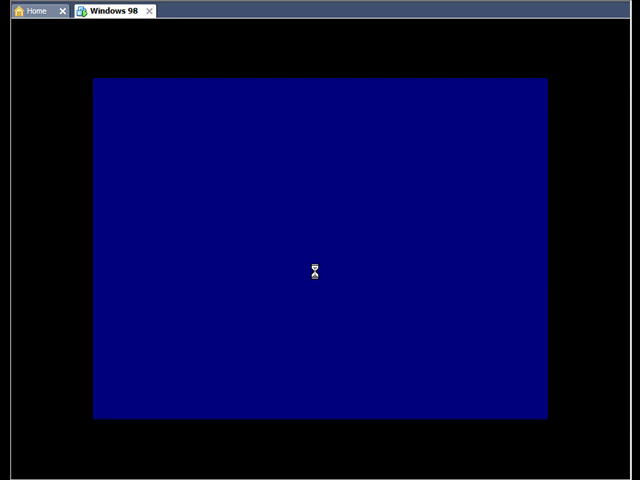
mouse_move(334, 220)
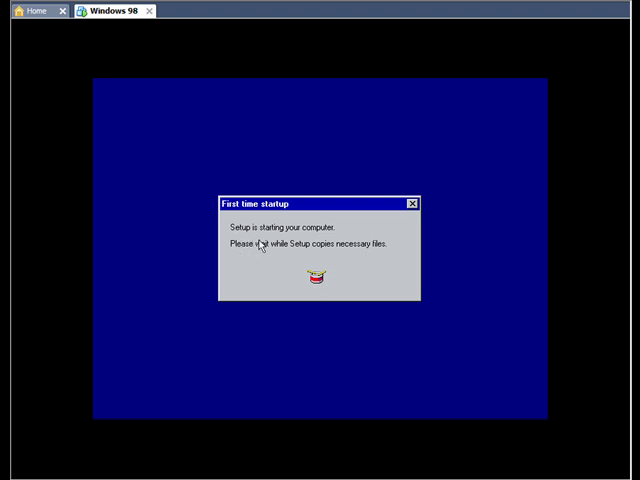
mouse_move(296, 268)
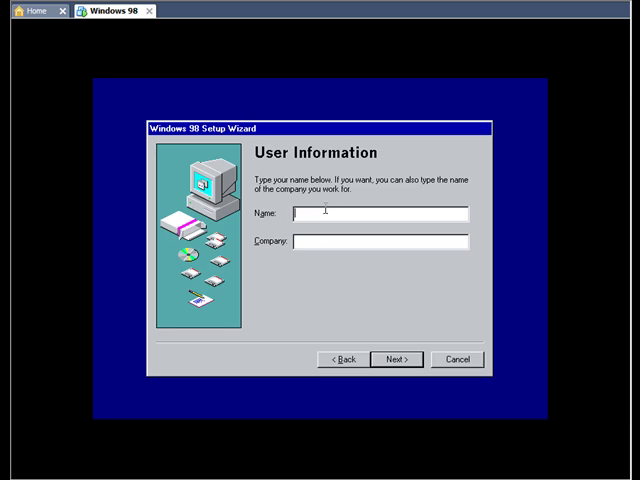
Enter the user name 'Justin' and accept the Windows 98 license agreement
text(Just)
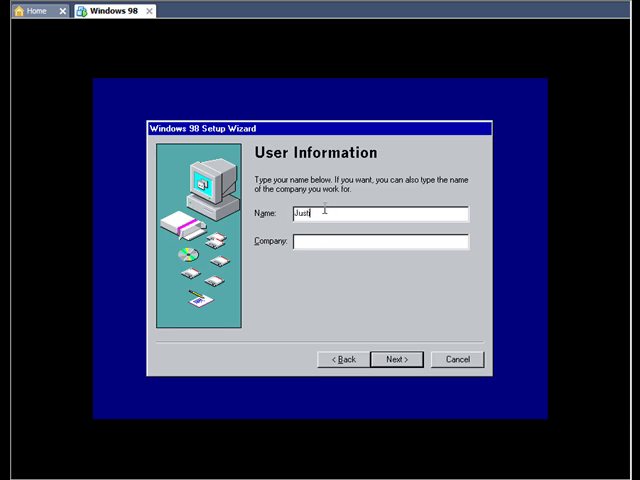
text(in)
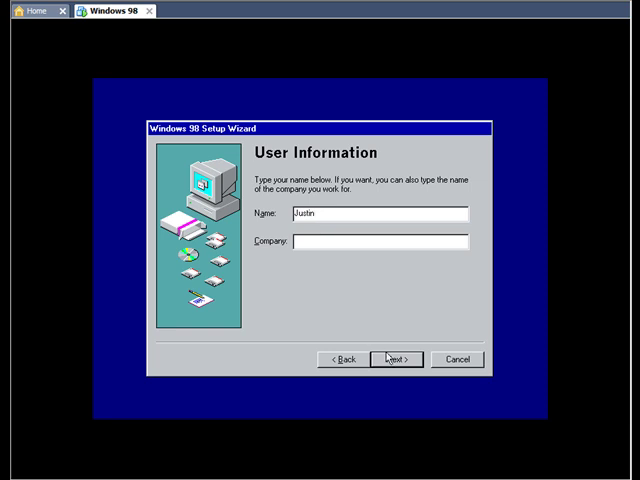
click(394, 360)
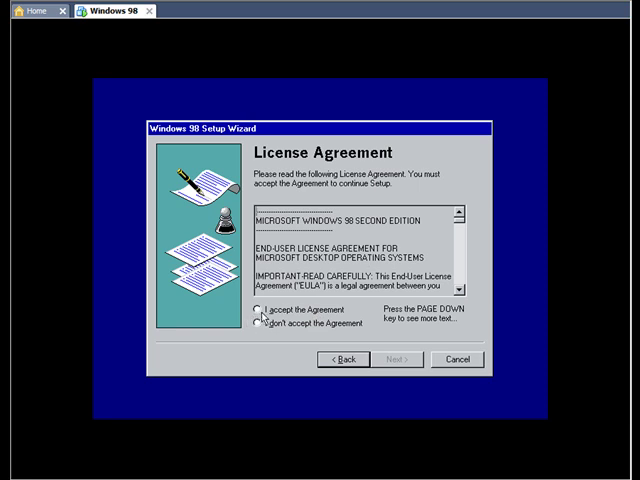
click(260, 322)
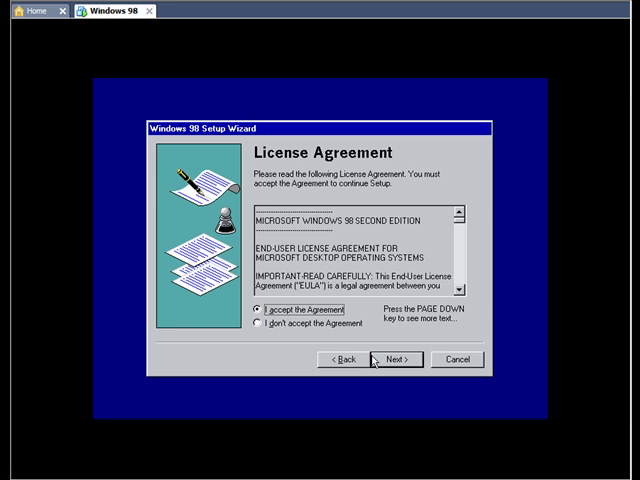
Move past the license agreement and submit the 25-character product key
click(388, 360)
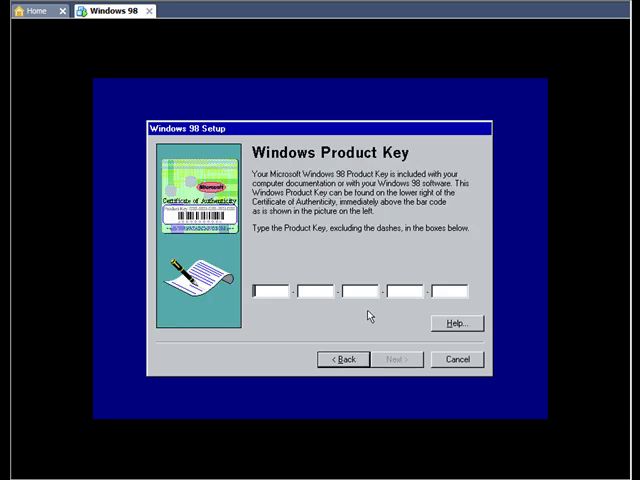
mouse_move(348, 260)
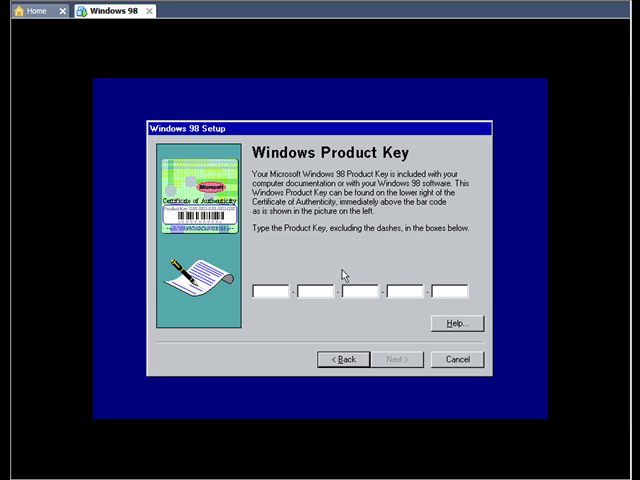
mouse_move(342, 284)
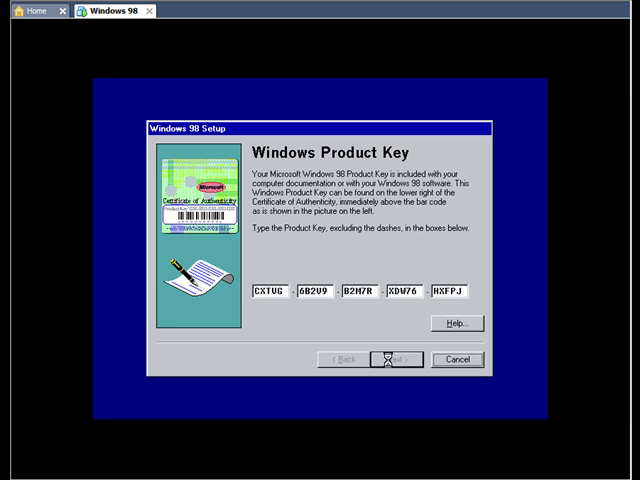
click(396, 360)
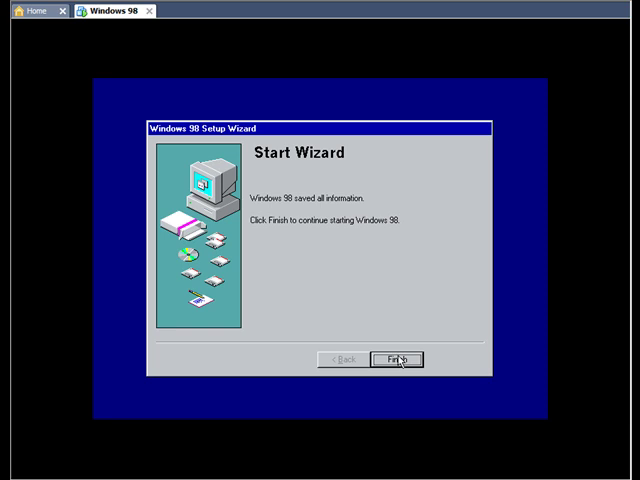
Finish the wizard so Setup proceeds to hardware setup and driver database initialization
click(396, 360)
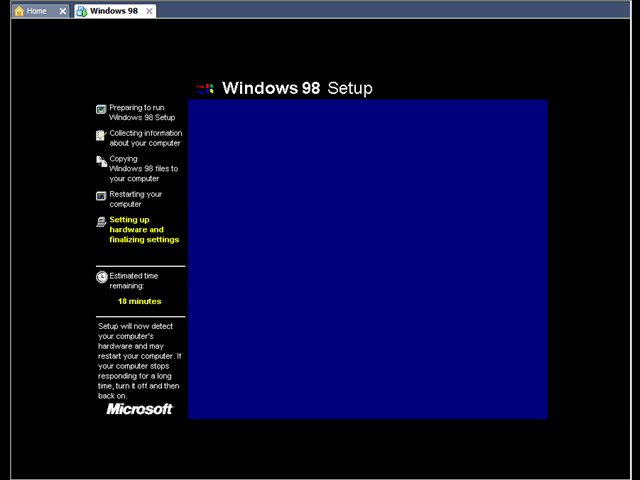
mouse_move(400, 360)
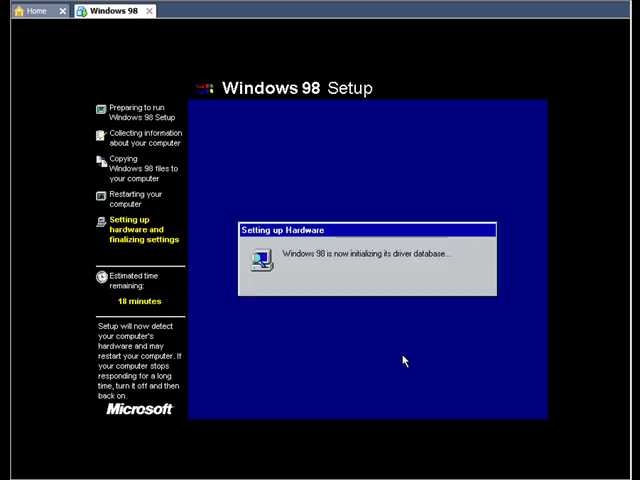
mouse_move(284, 280)
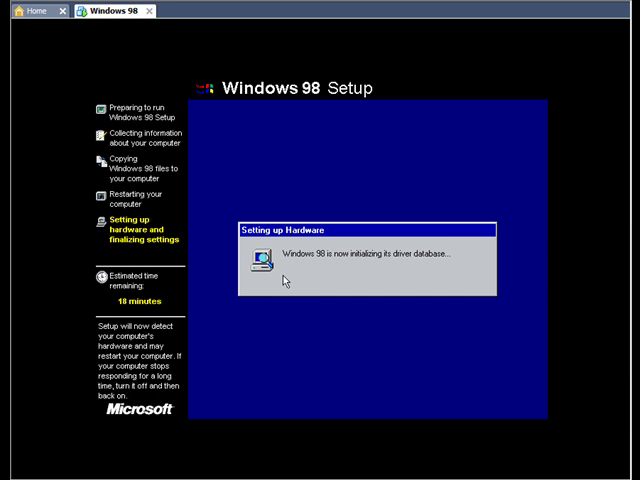
mouse_move(336, 270)
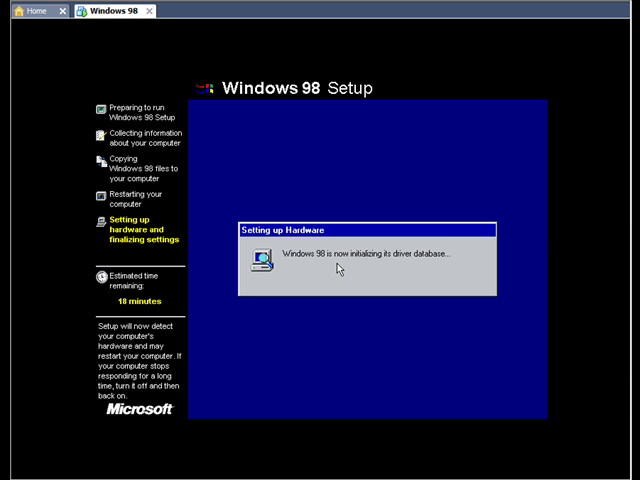
mouse_move(228, 308)
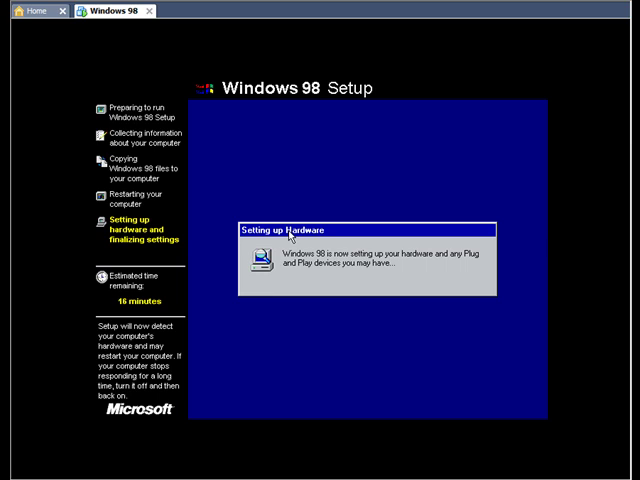
mouse_move(290, 244)
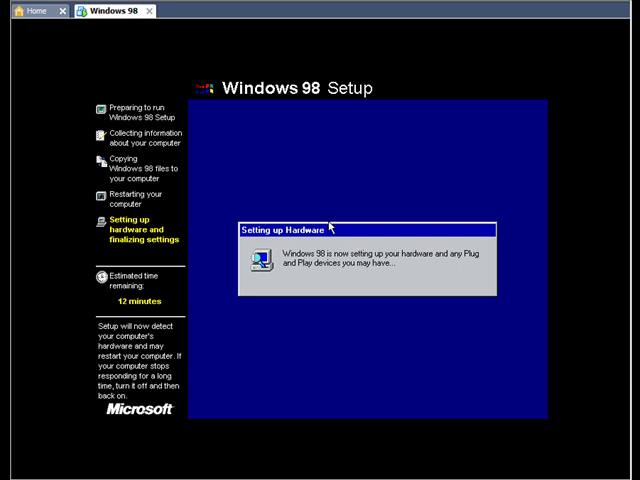
mouse_move(228, 276)
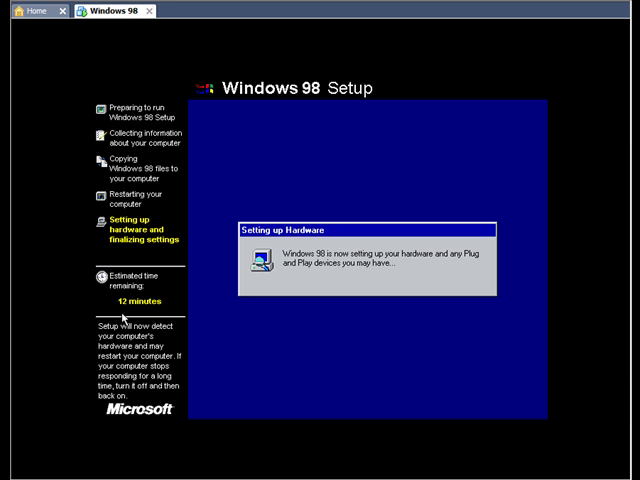
mouse_move(124, 318)
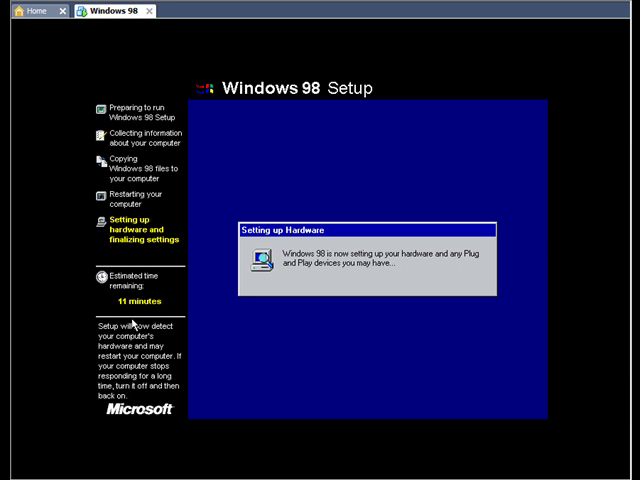
mouse_move(140, 328)
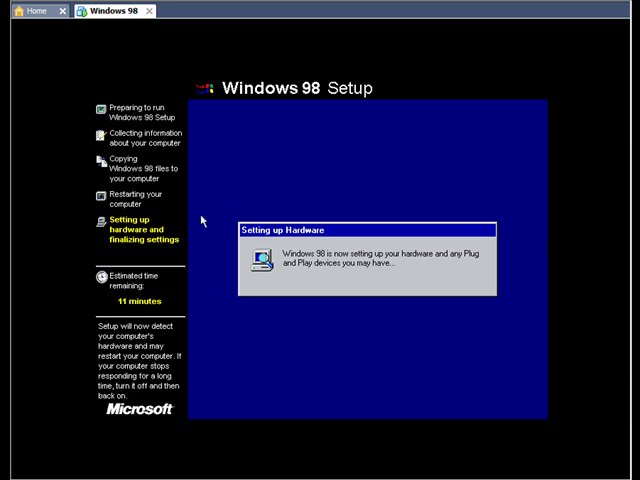
mouse_move(230, 190)
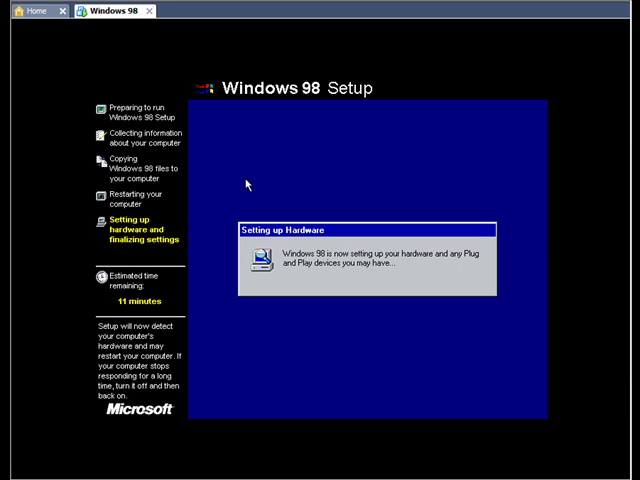
mouse_move(252, 180)
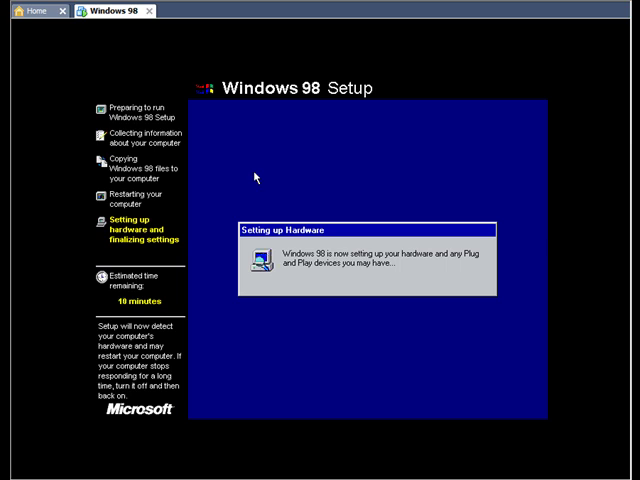
mouse_move(260, 196)
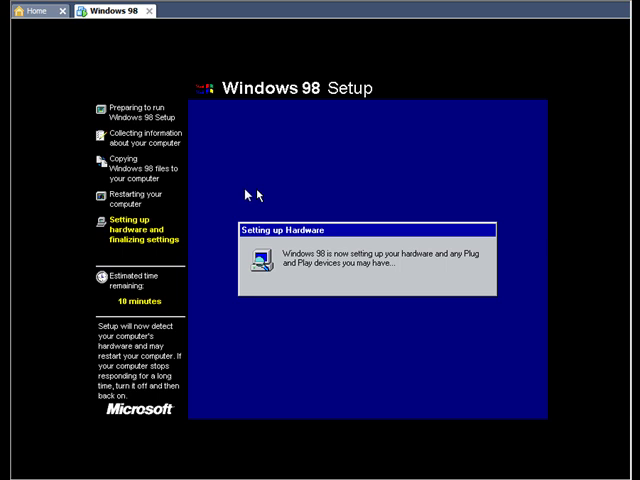
mouse_move(240, 196)
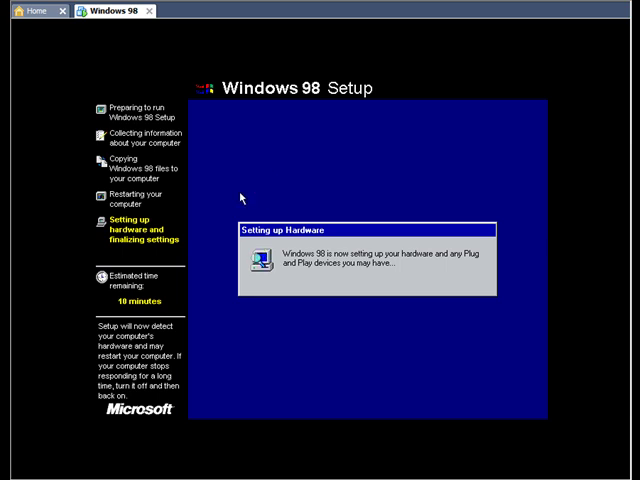
mouse_move(238, 176)
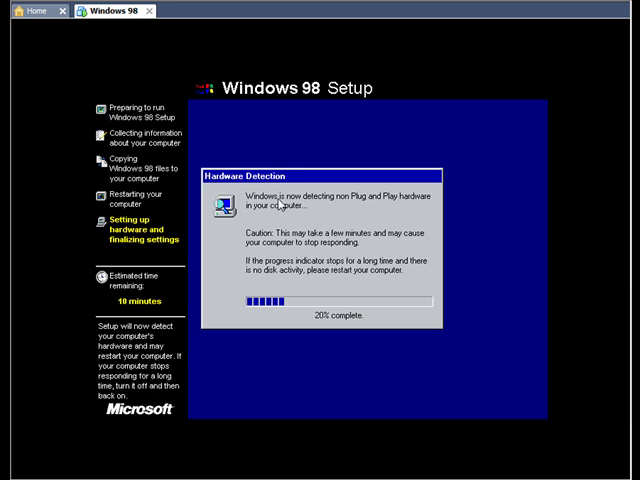
mouse_move(392, 204)
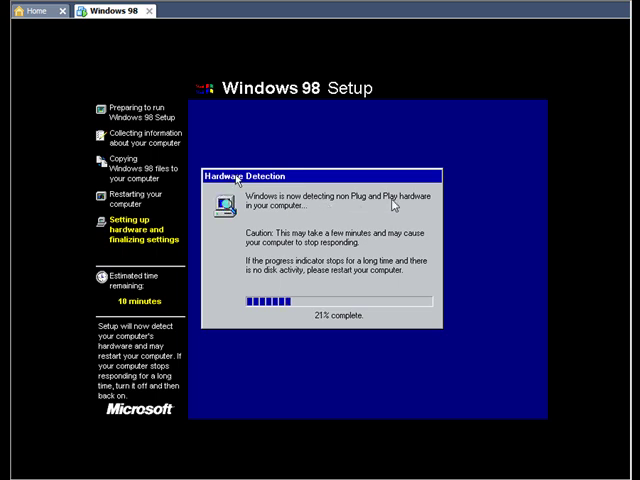